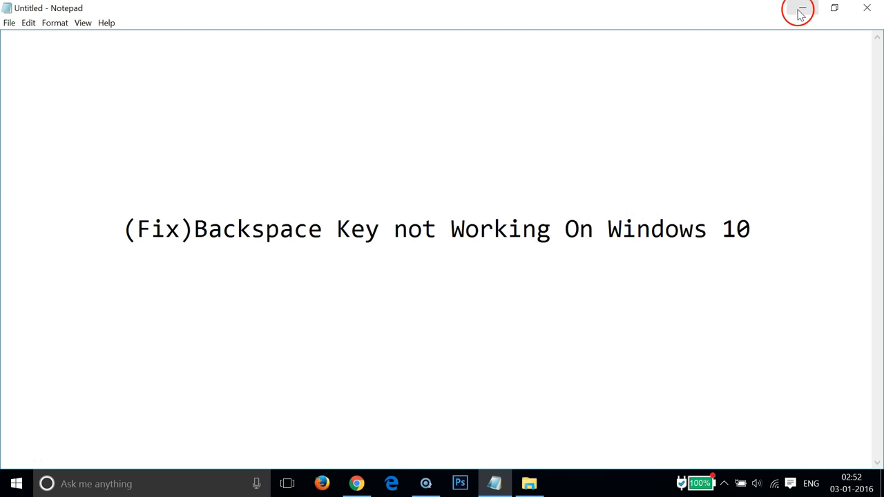
Step: Minimise the Notepad note and launch Windows Settings from the Start menu
click(802, 10)
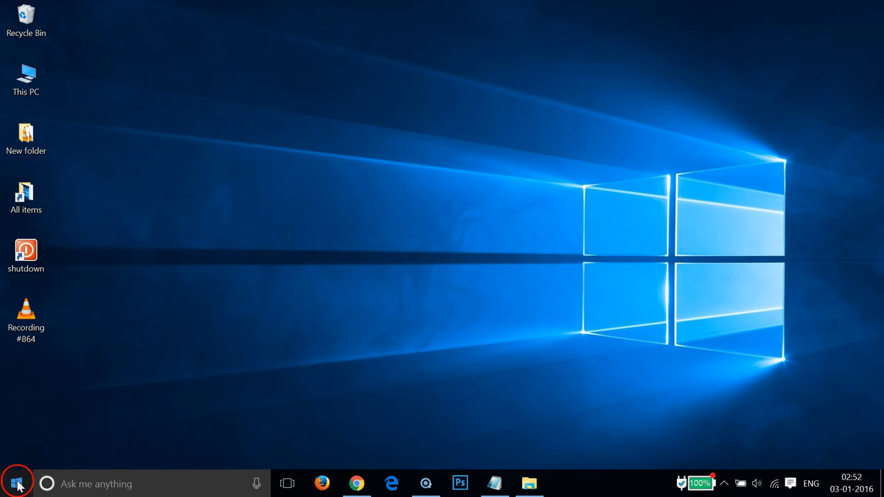
click(17, 484)
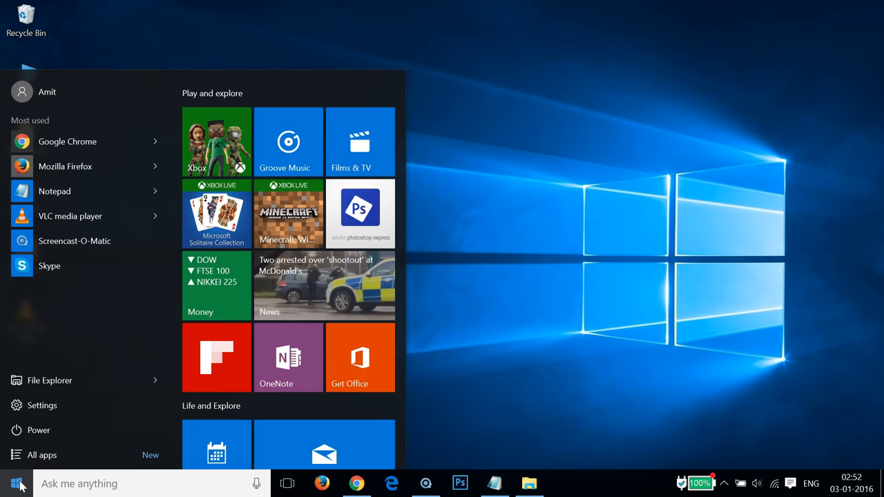
click(42, 406)
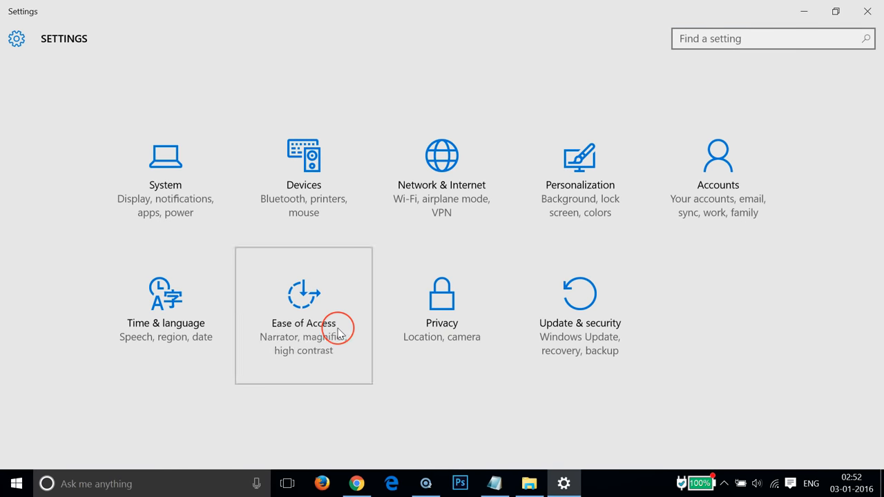
Step: Turn Filter Keys off under Ease of Access > Keyboard, then restore the Notepad note
click(303, 315)
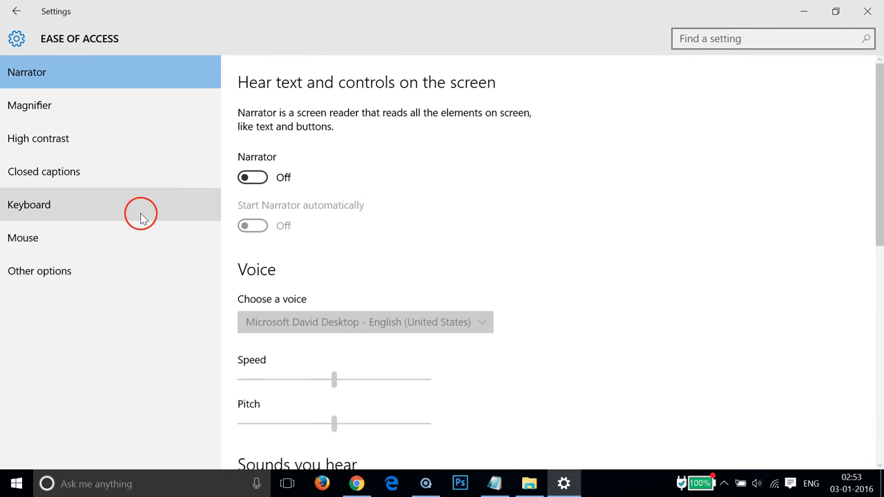
click(29, 205)
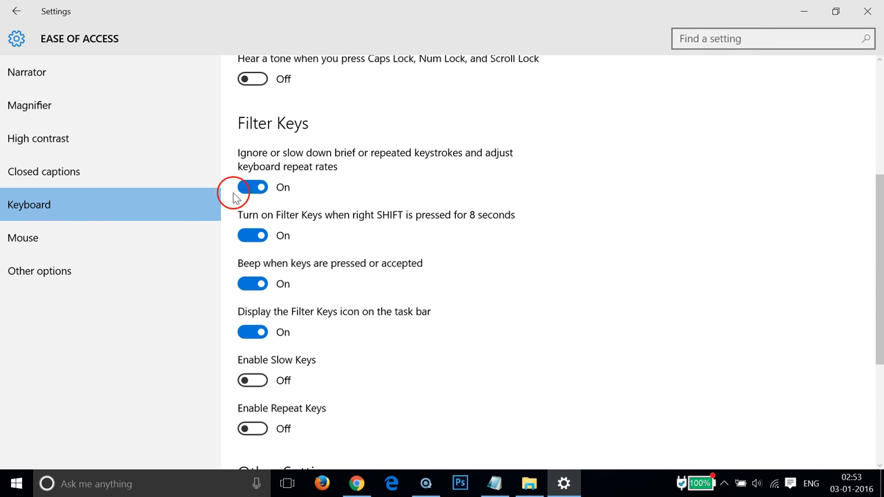
click(253, 187)
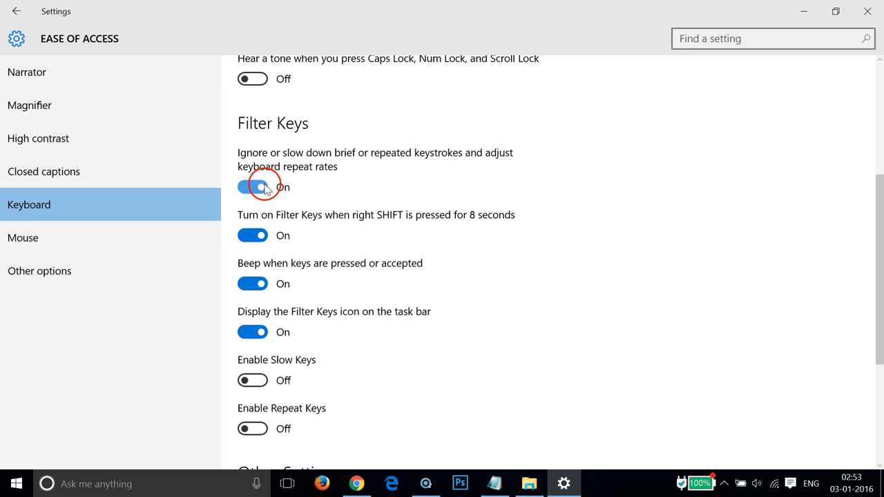
click(253, 186)
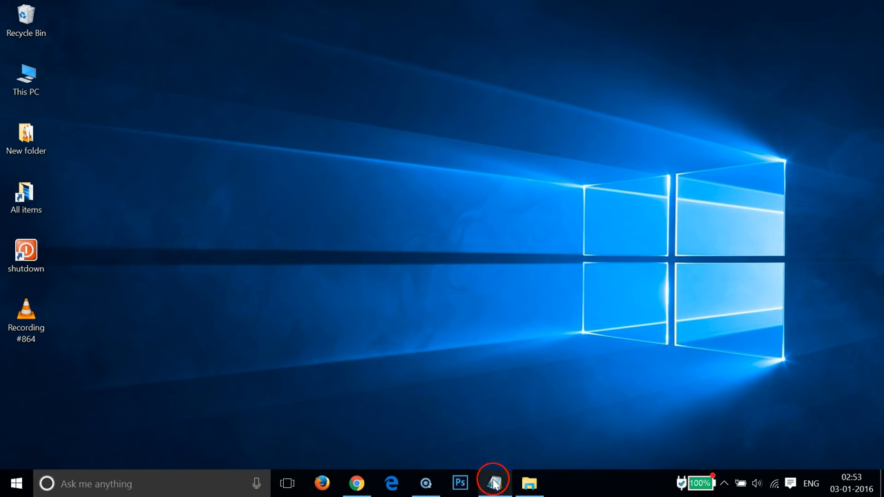
click(494, 483)
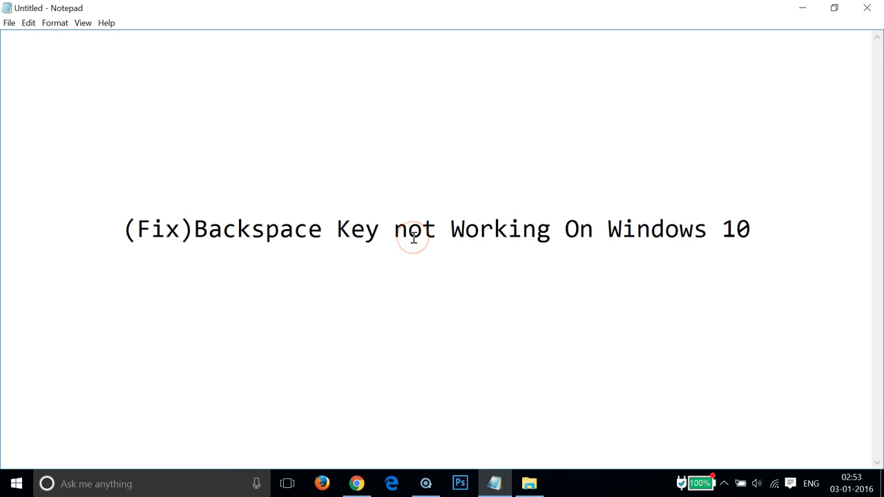